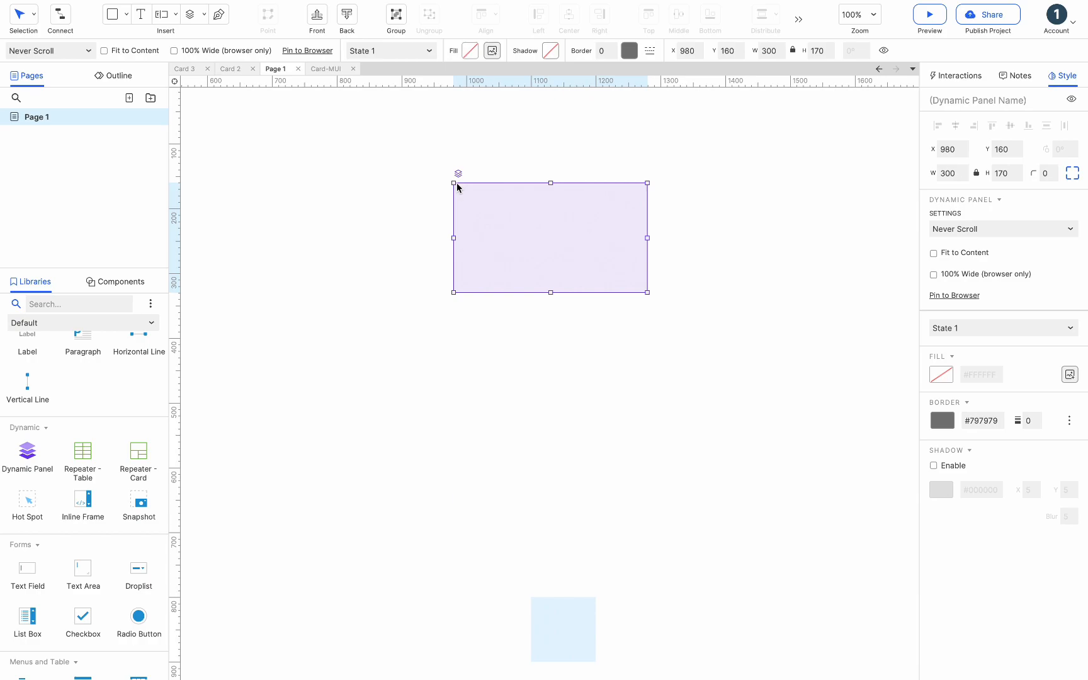
Step: Open the empty dynamic panel's State 1 in the state editor
double_click(550, 238)
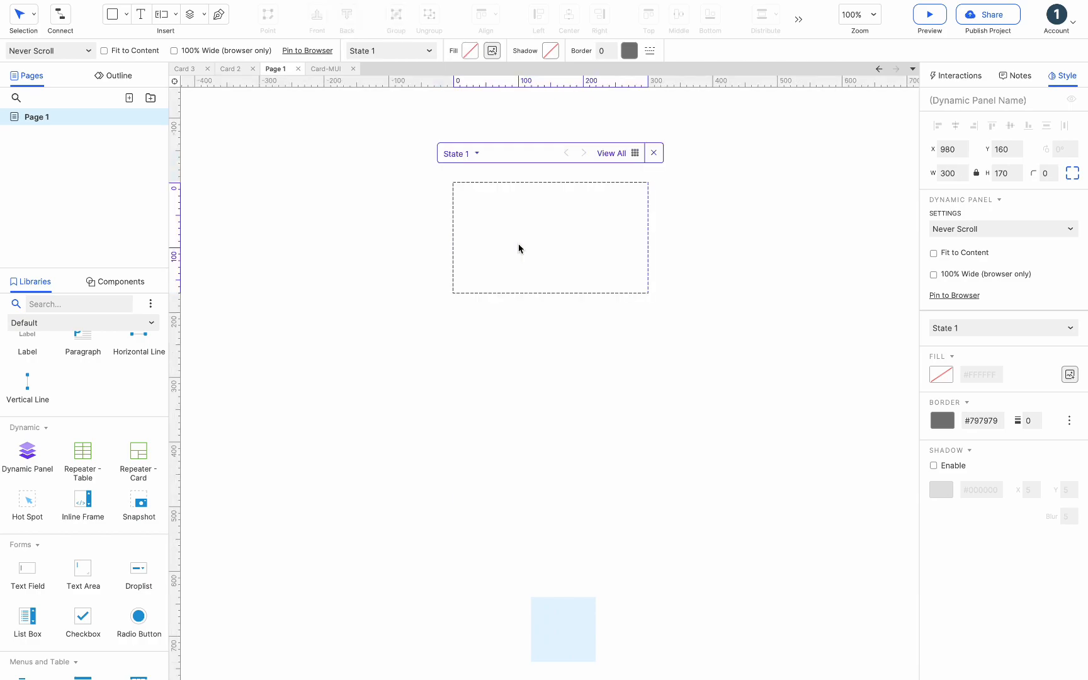
left_click(115, 282)
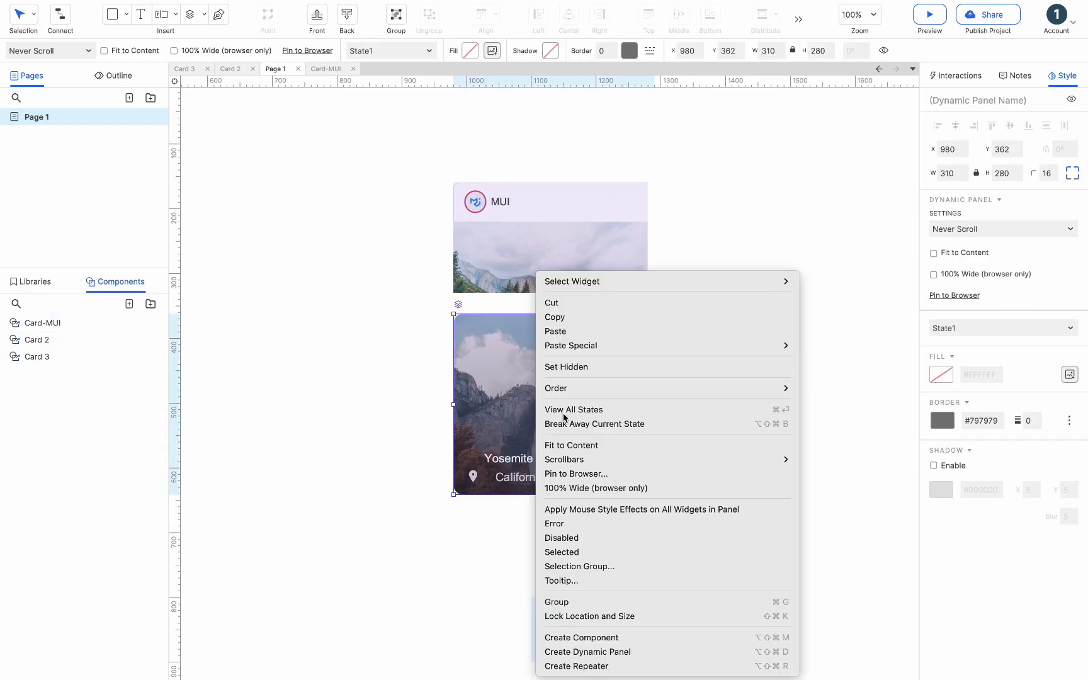
mouse_move(586, 652)
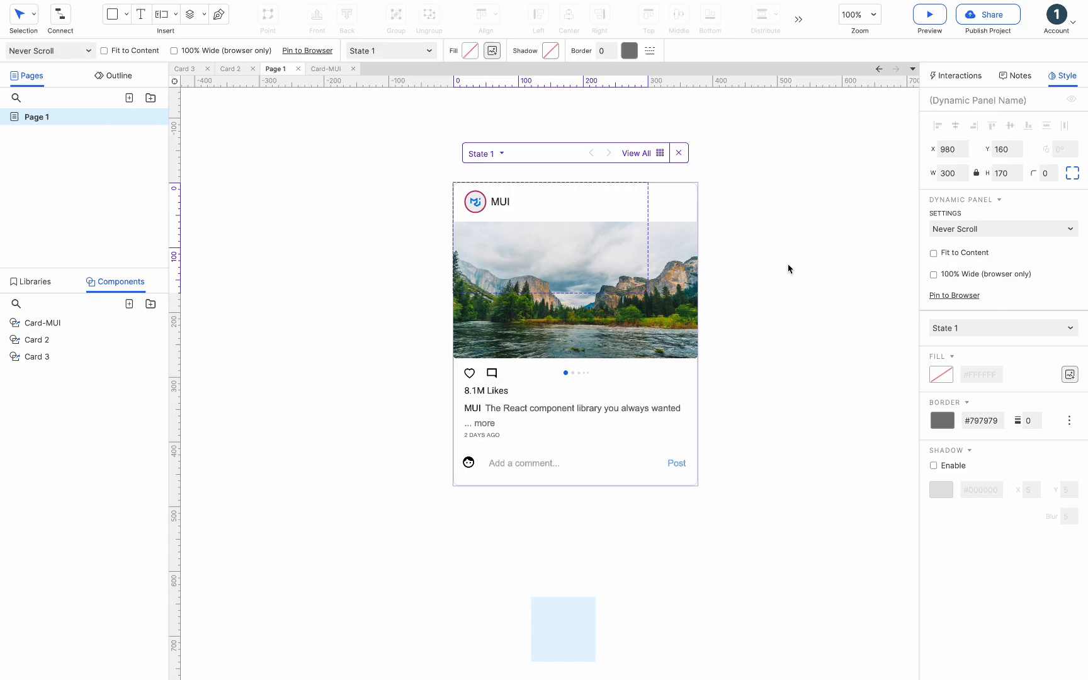
Step: Put the Card-MUI social card into State 1 and enable Fit to Content
left_click(933, 252)
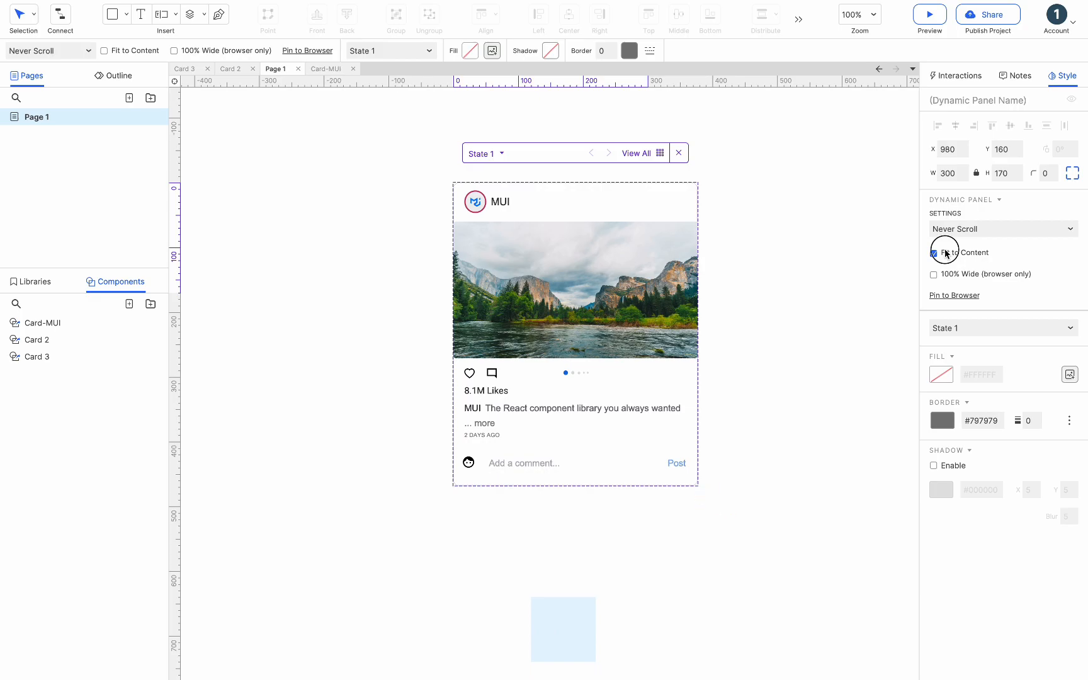
left_click(934, 252)
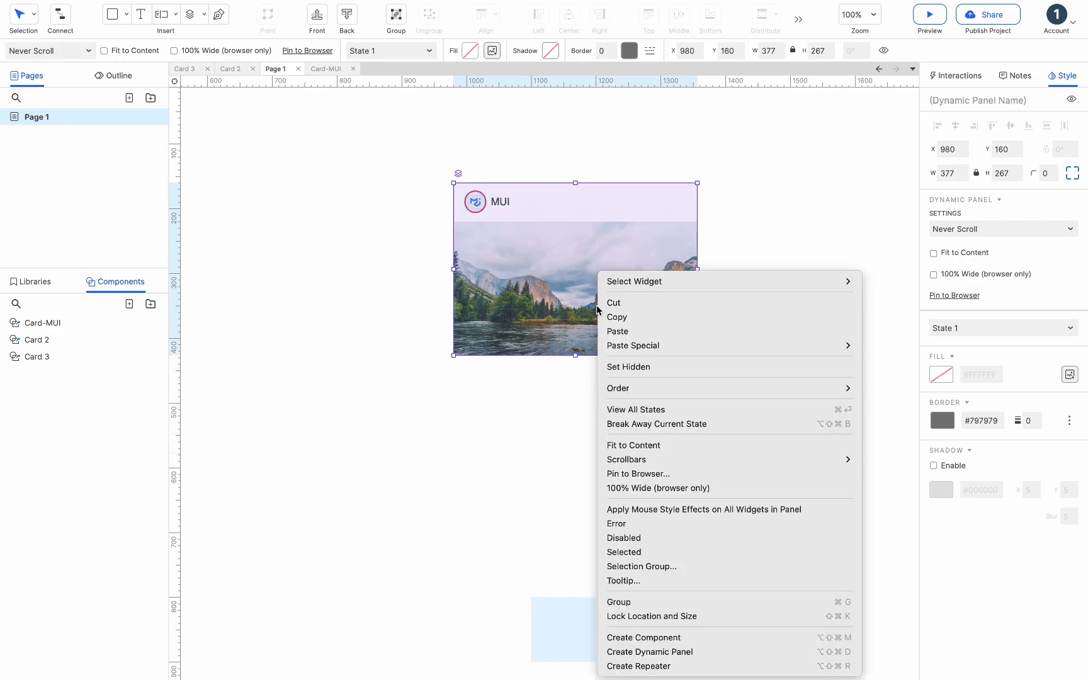
mouse_move(655, 458)
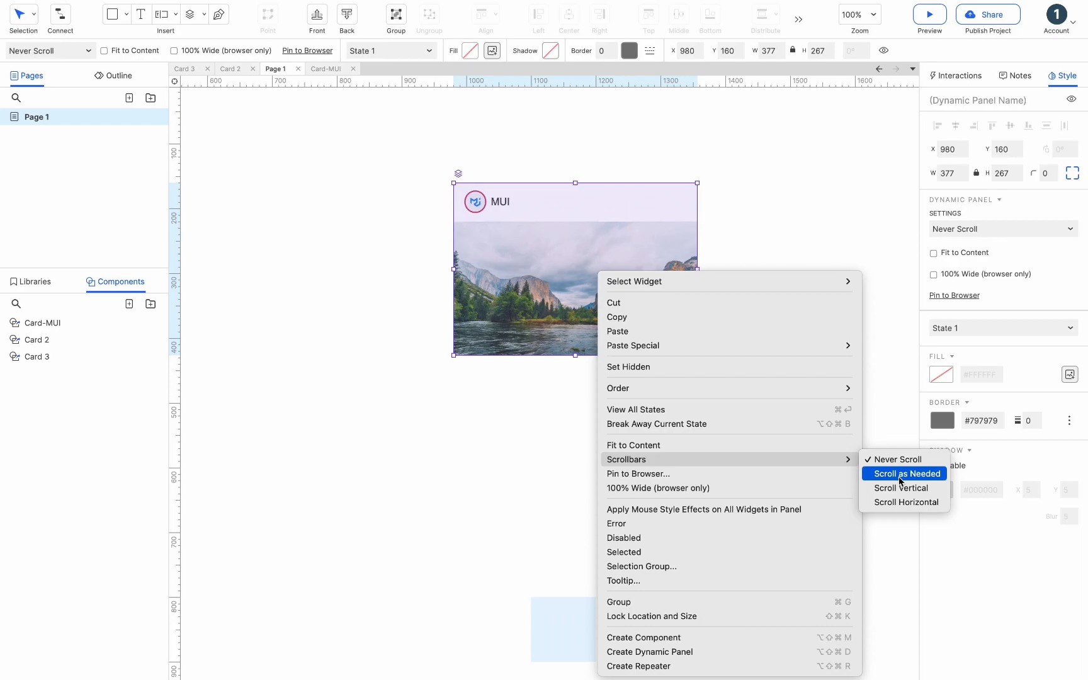
Step: Set the card panel's scrollbars to Scroll as Needed
left_click(904, 473)
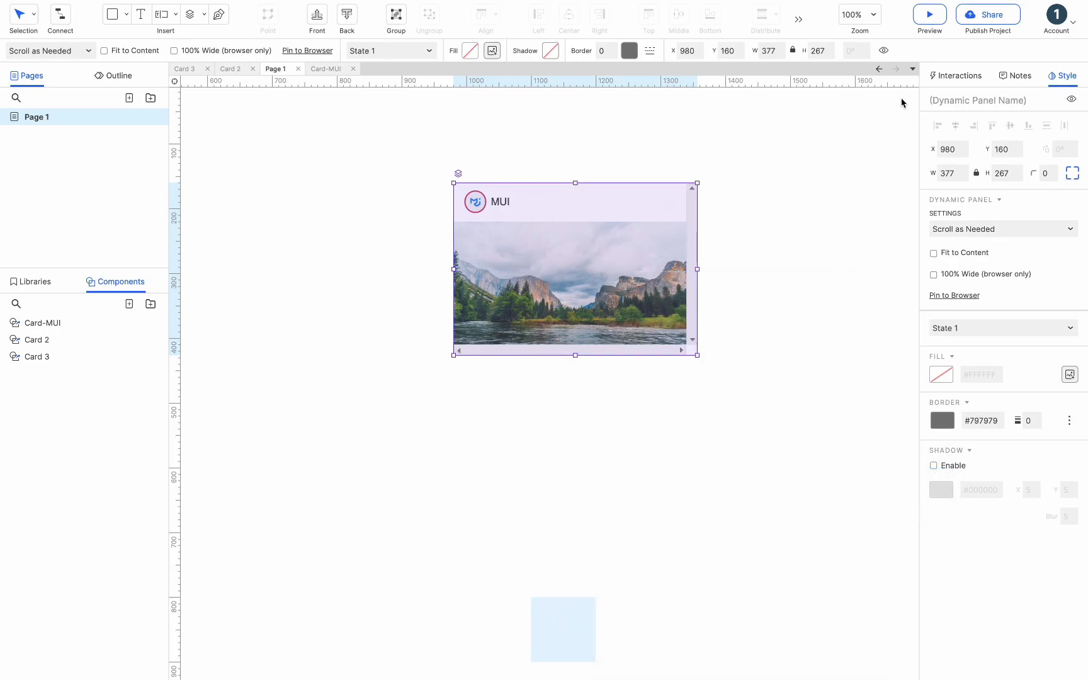
left_click(929, 14)
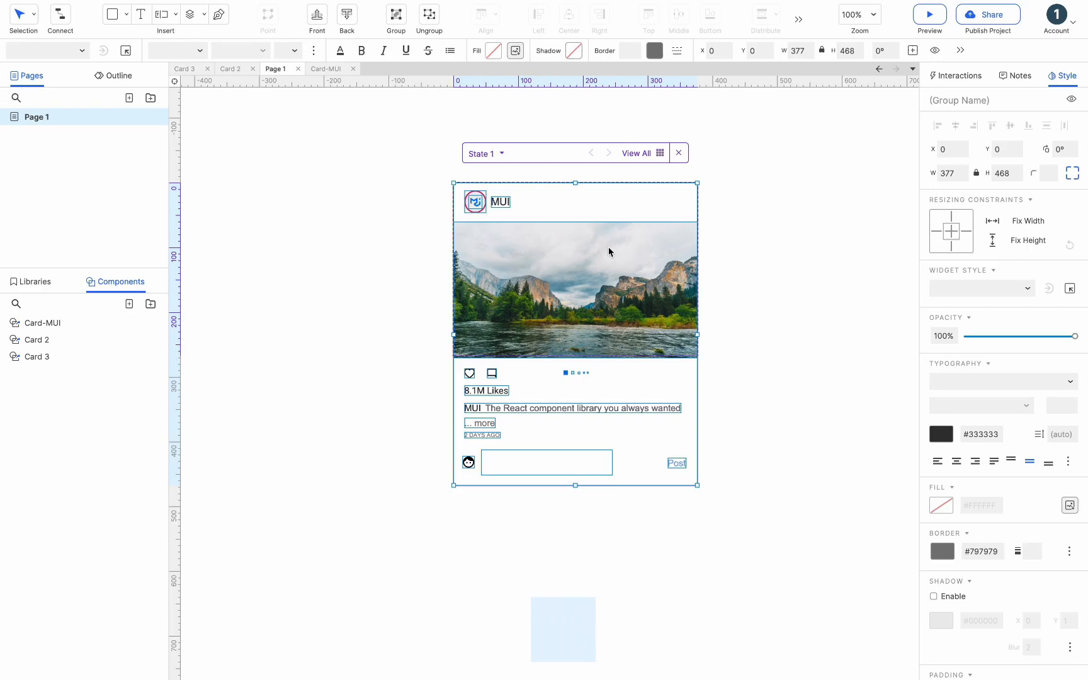
Step: Add State 2 to the card panel holding the Yosemite Card 2
left_click(501, 154)
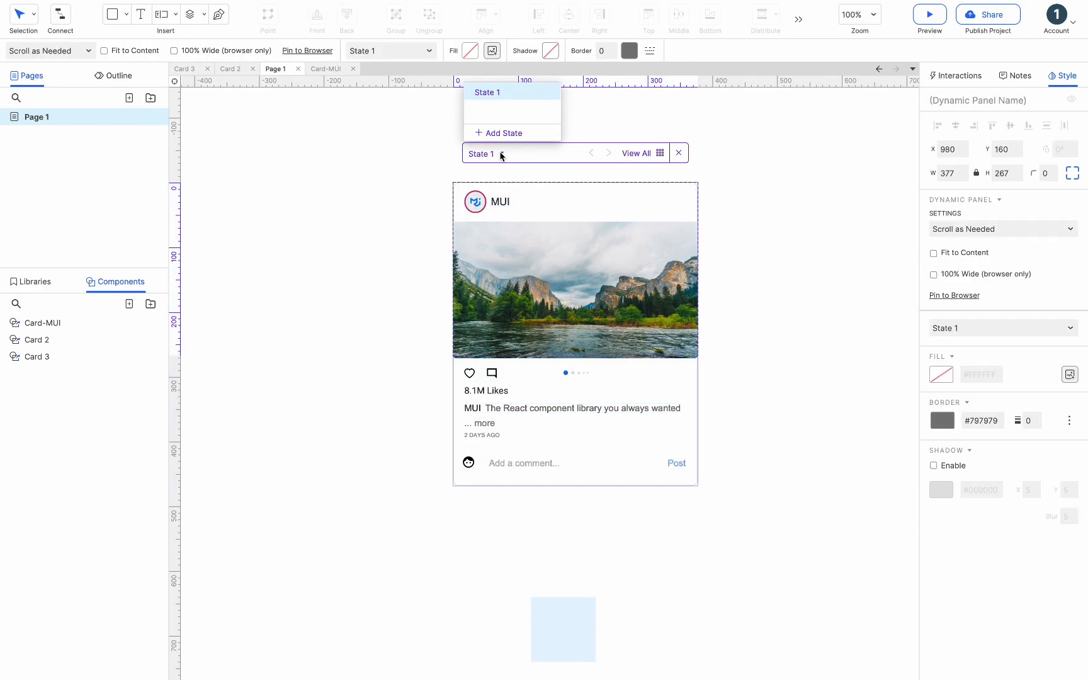
left_click(503, 133)
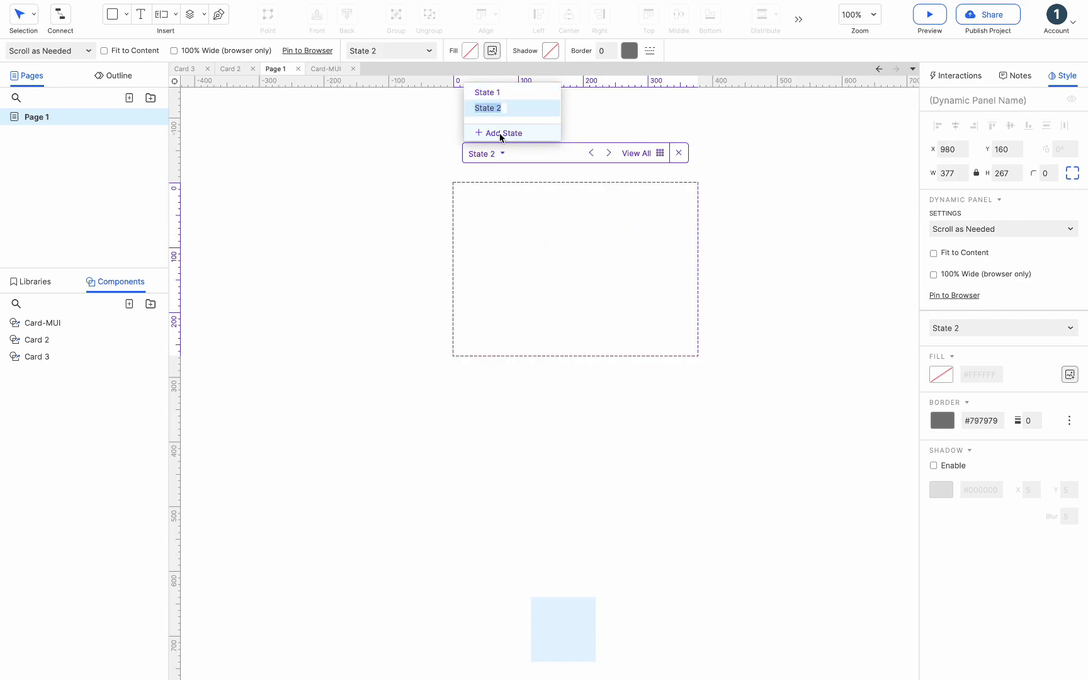
mouse_move(115, 320)
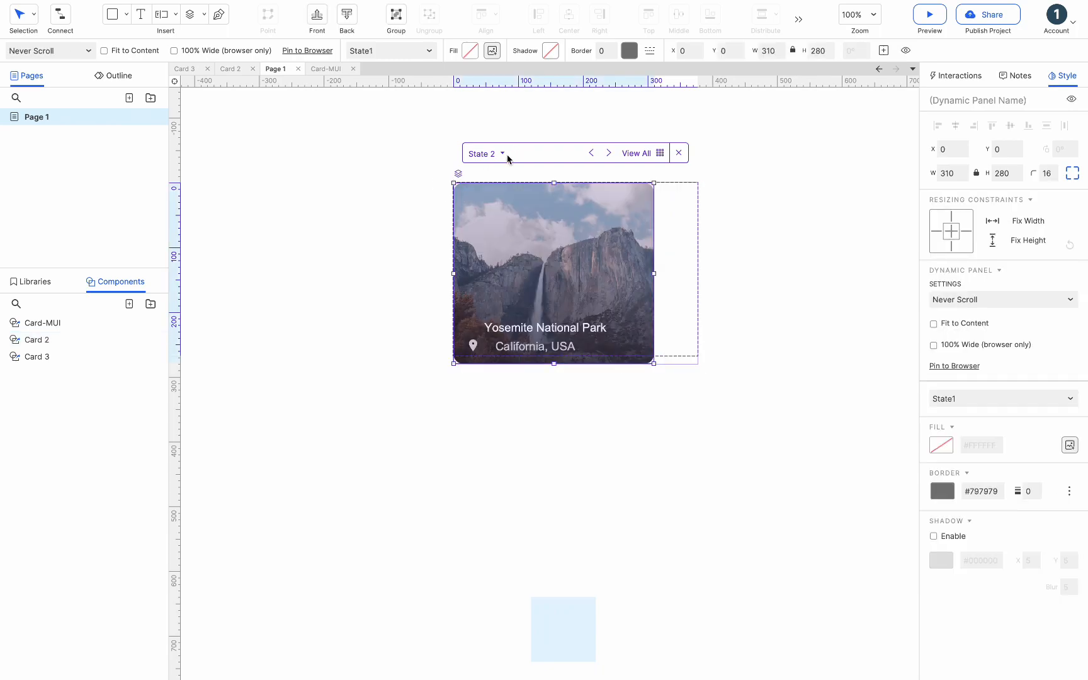
left_click(501, 154)
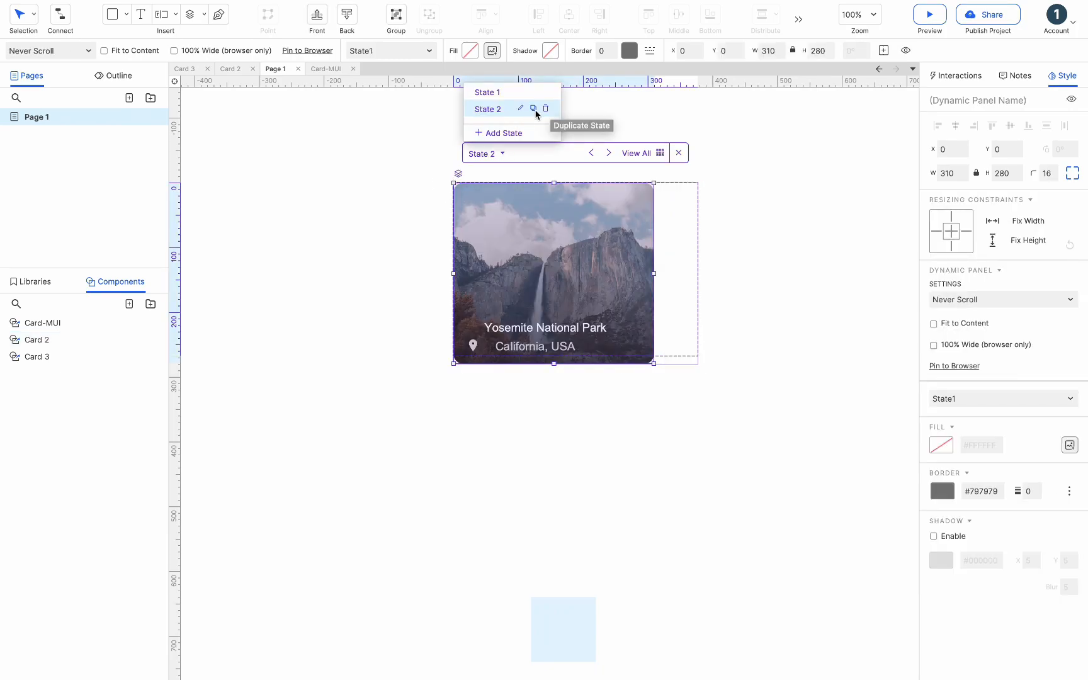
Step: Duplicate State 2 into State 3, then switch back to State 1
left_click(534, 109)
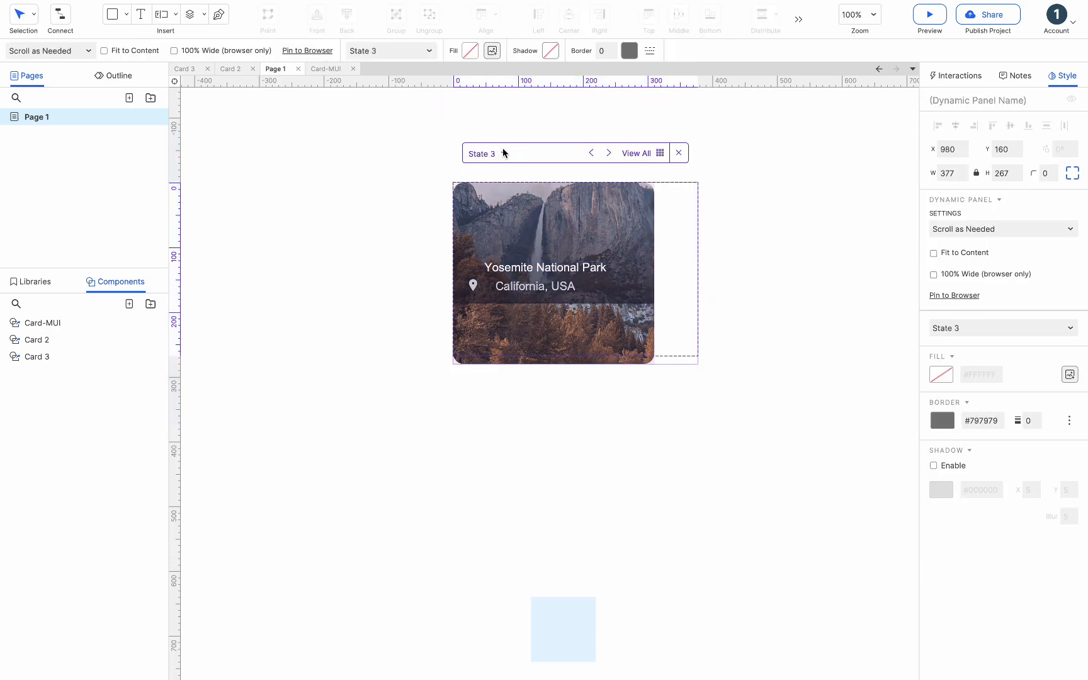
left_click(487, 93)
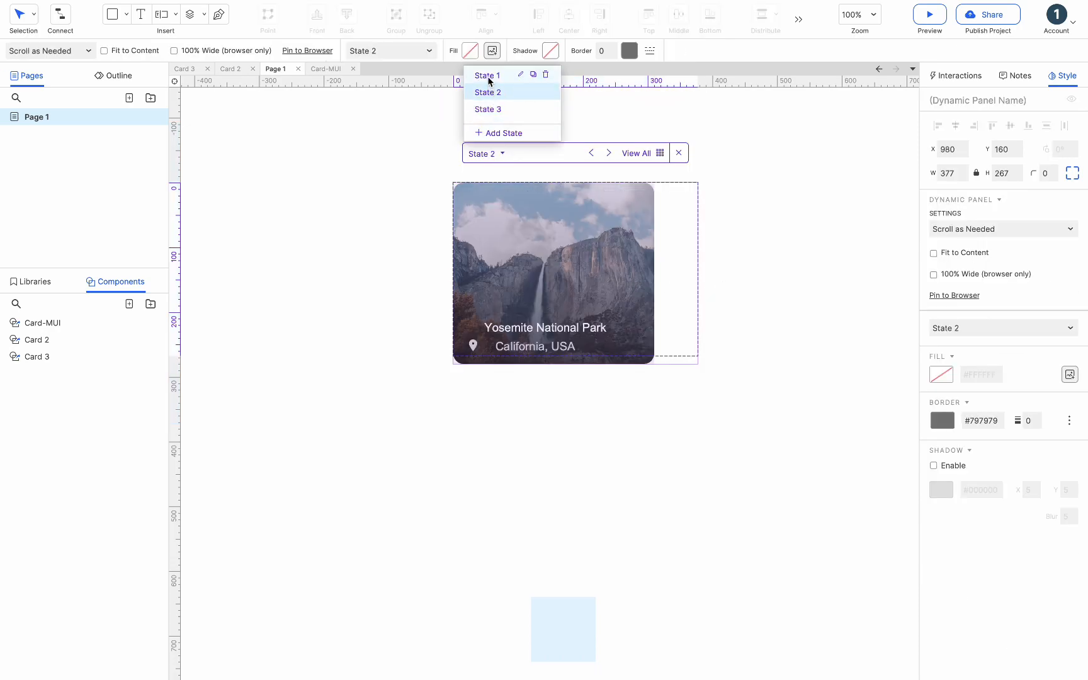
left_click(487, 75)
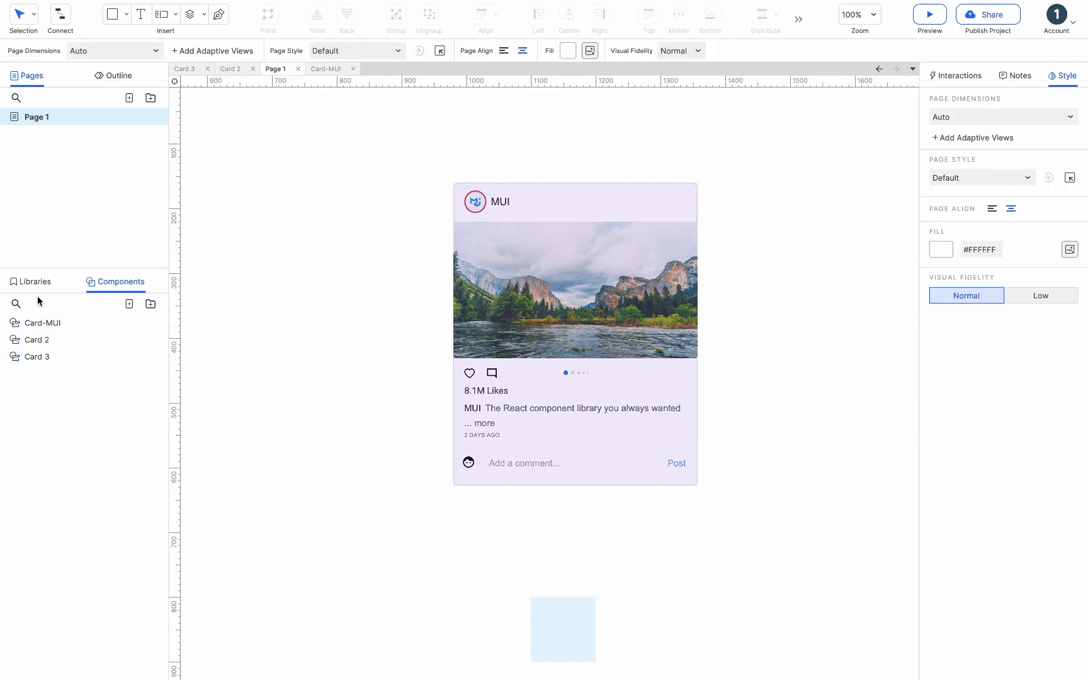
Step: Give NEXT a click action setting the card panel to its Next state, wrapping around
left_click(34, 281)
type("N")
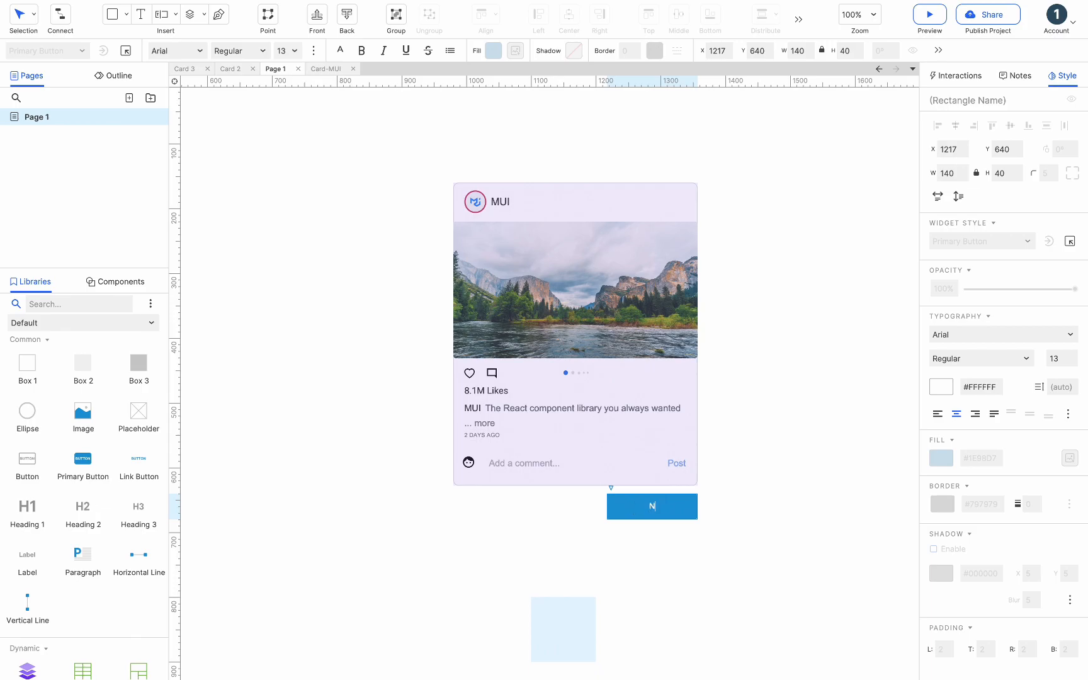
left_click(960, 75)
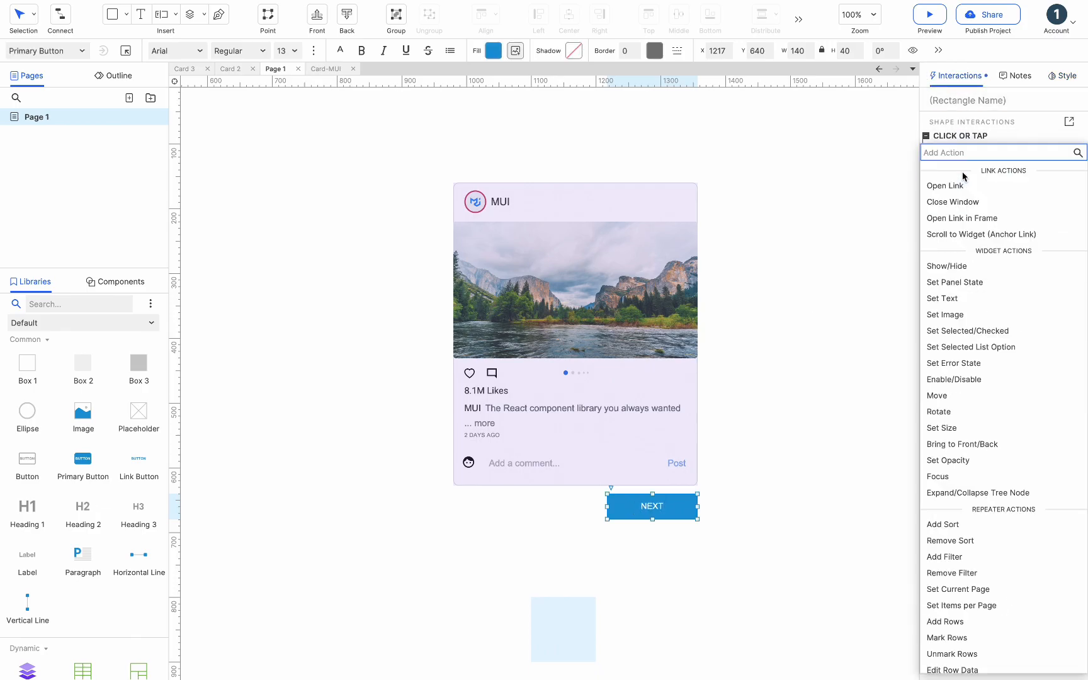
left_click(953, 281)
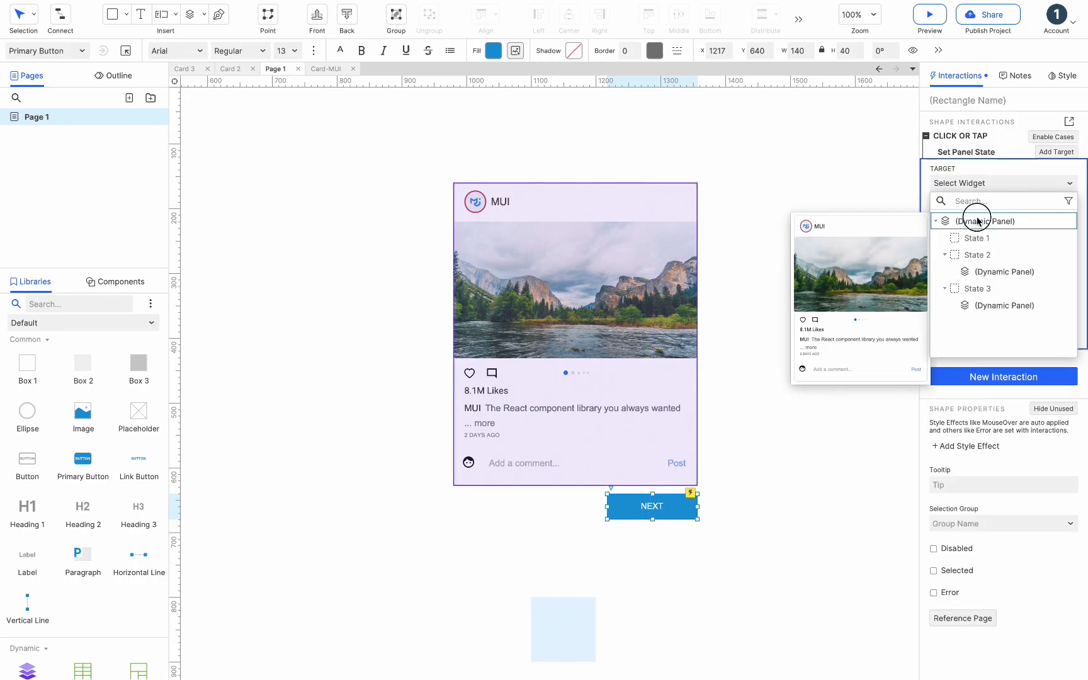
left_click(978, 220)
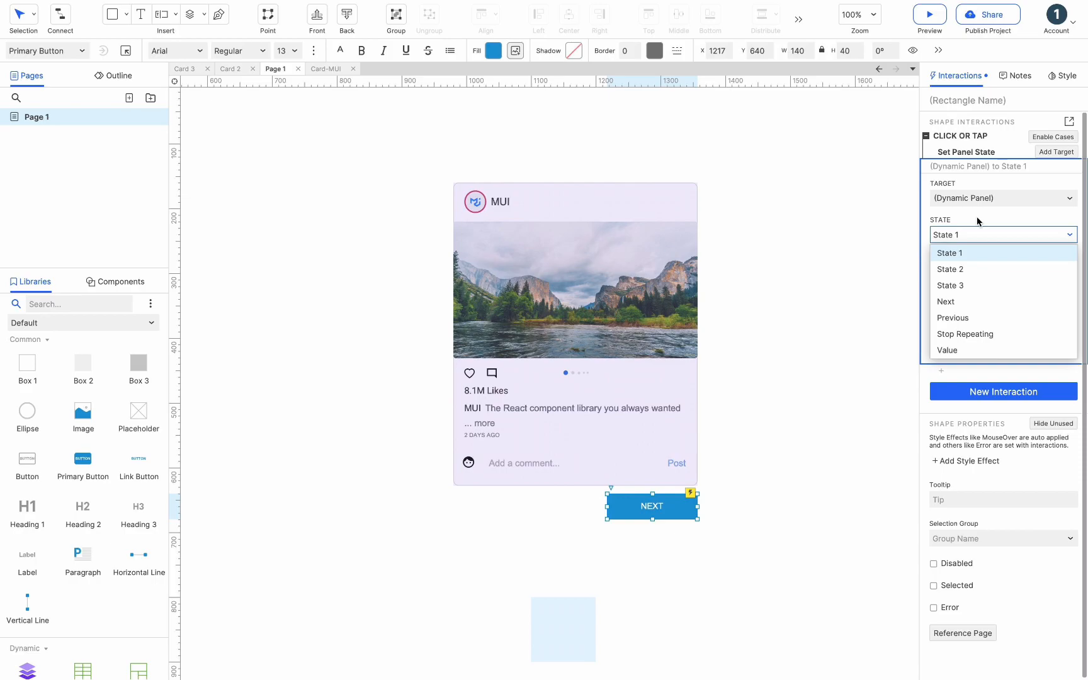
left_click(946, 301)
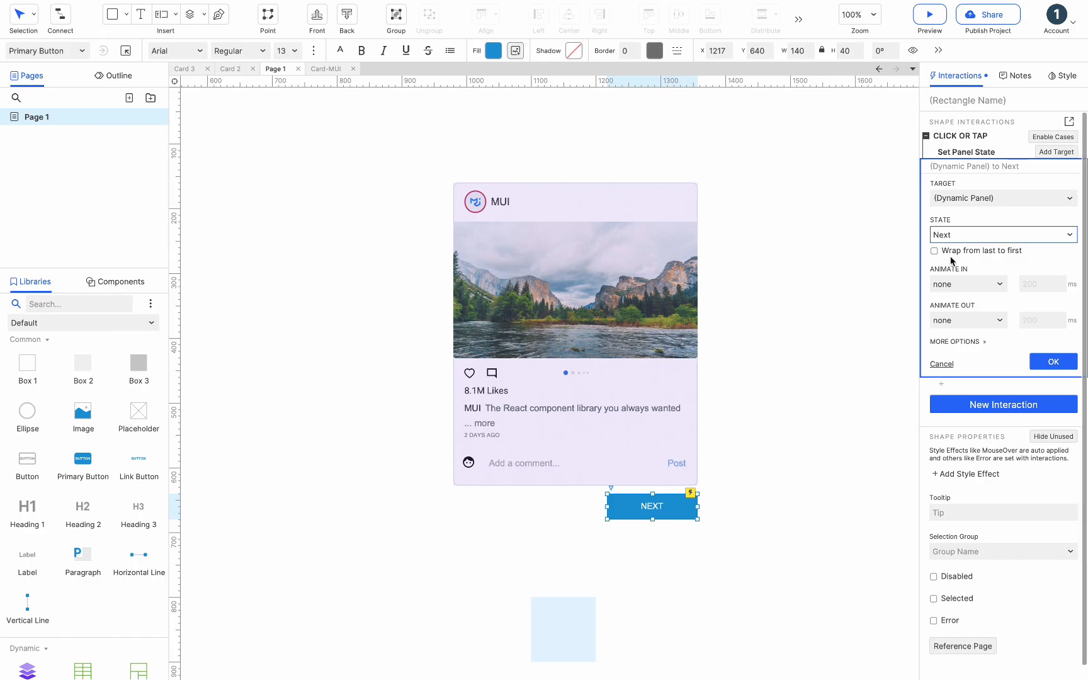
left_click(933, 250)
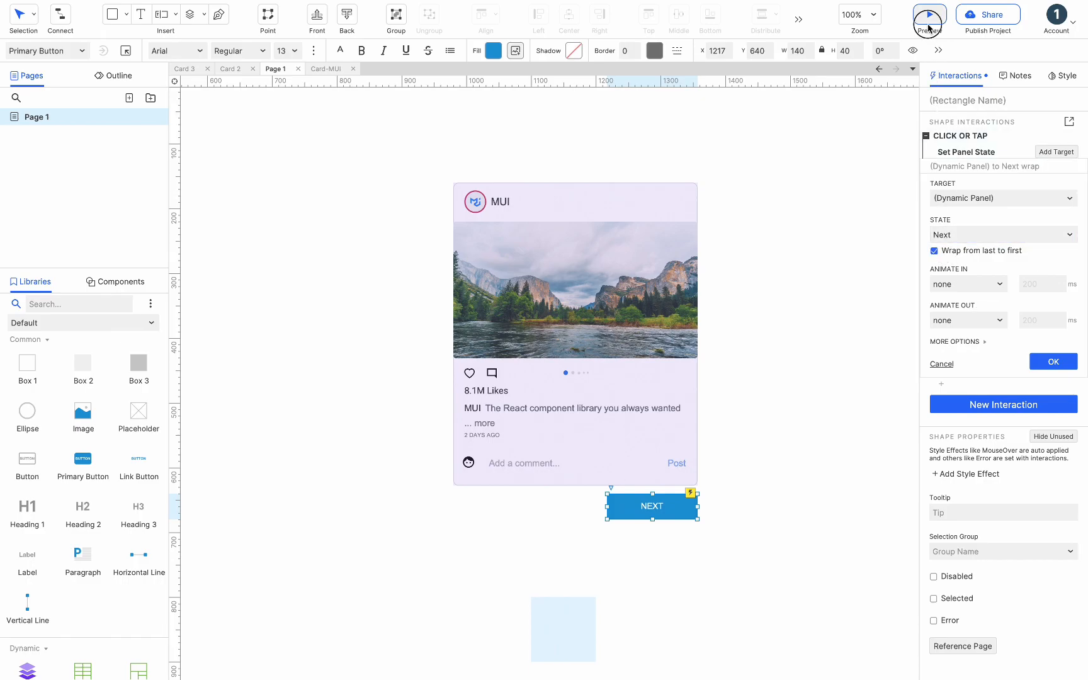
Step: Preview the prototype and click NEXT three times to cycle the card states
left_click(928, 14)
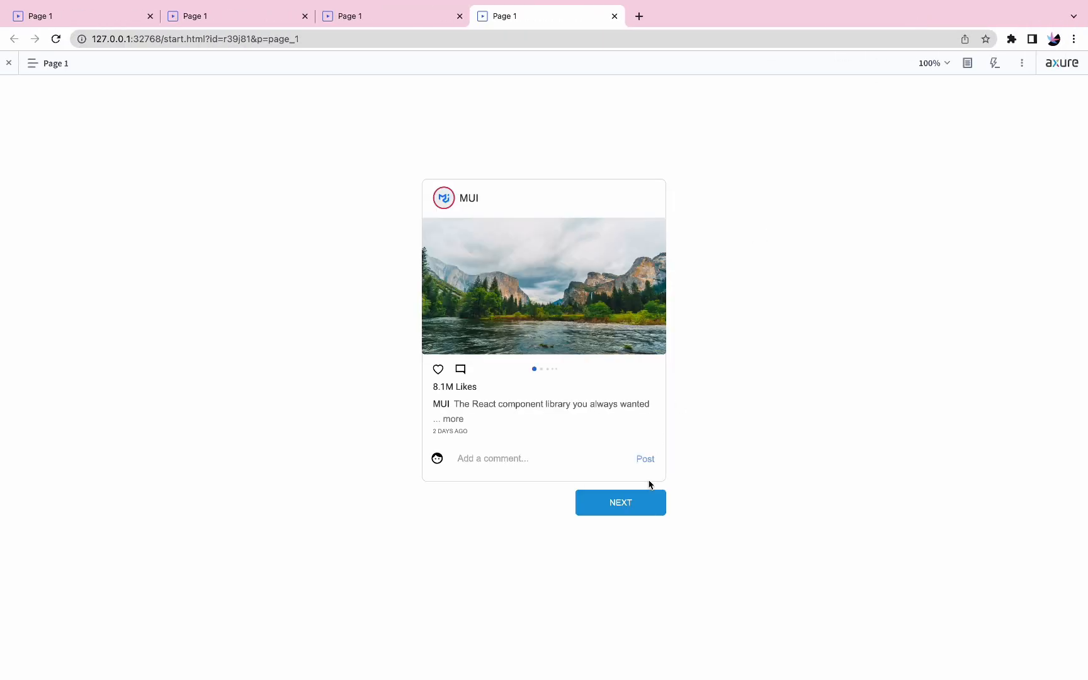
left_click(620, 503)
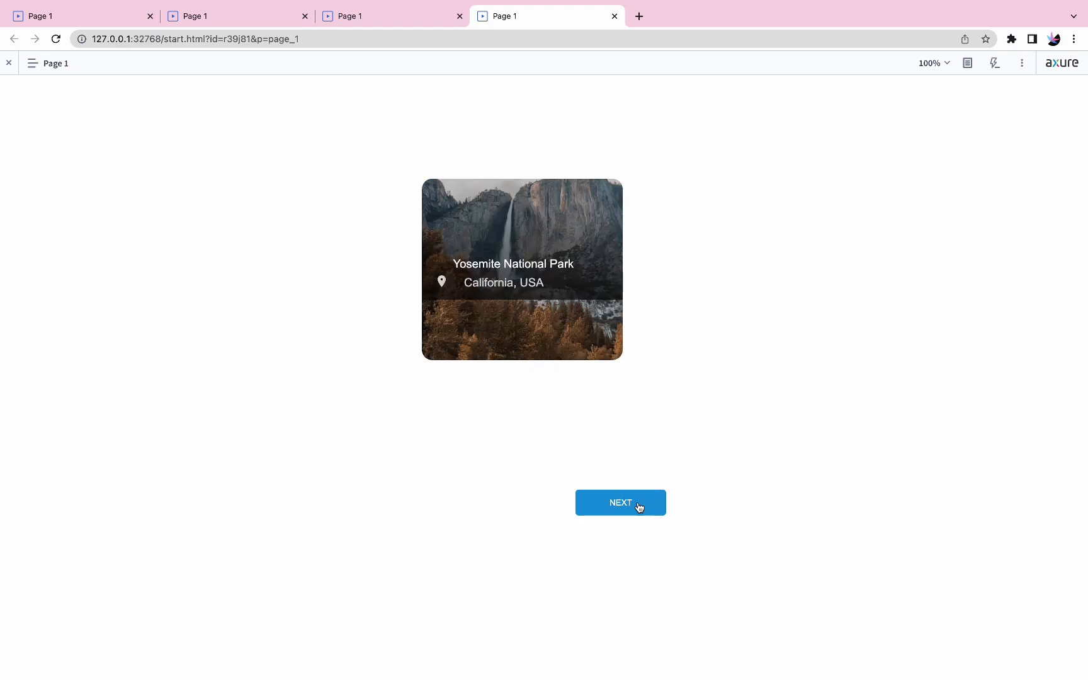
left_click(619, 503)
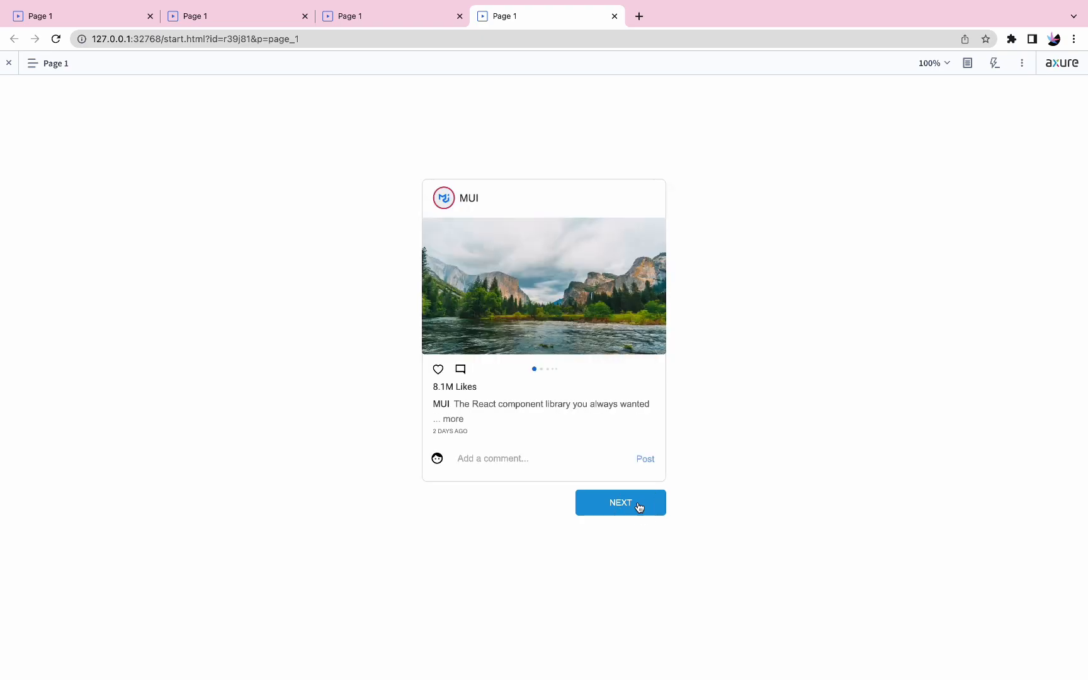
left_click(619, 502)
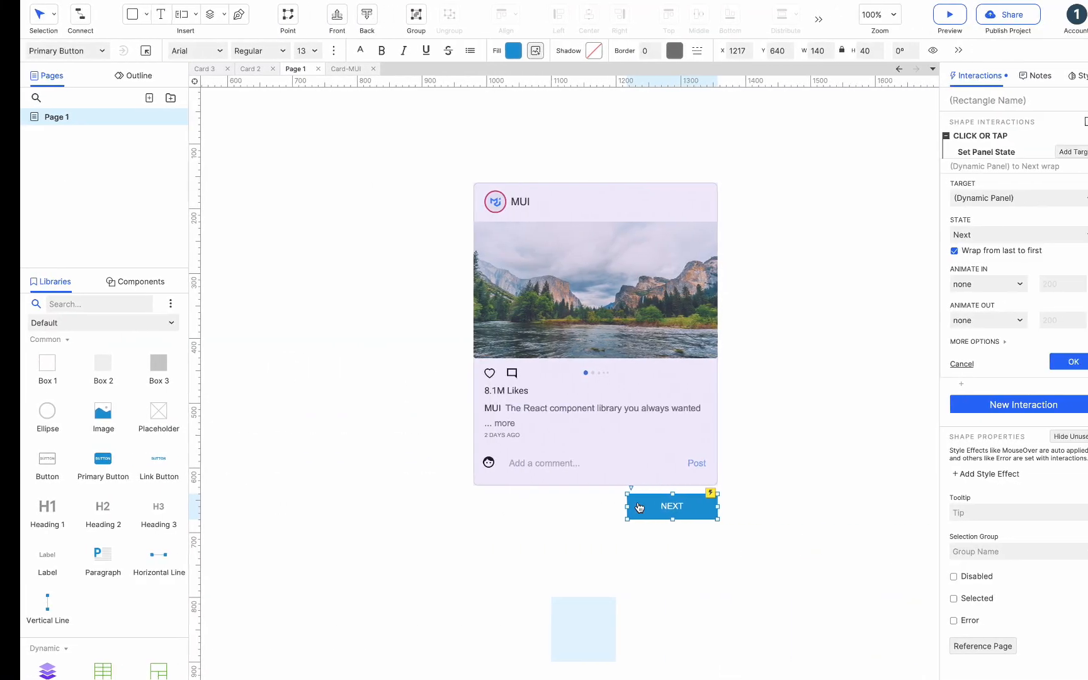
Step: Make the panel state change slide left and repeat every 1000 ms
left_click(966, 284)
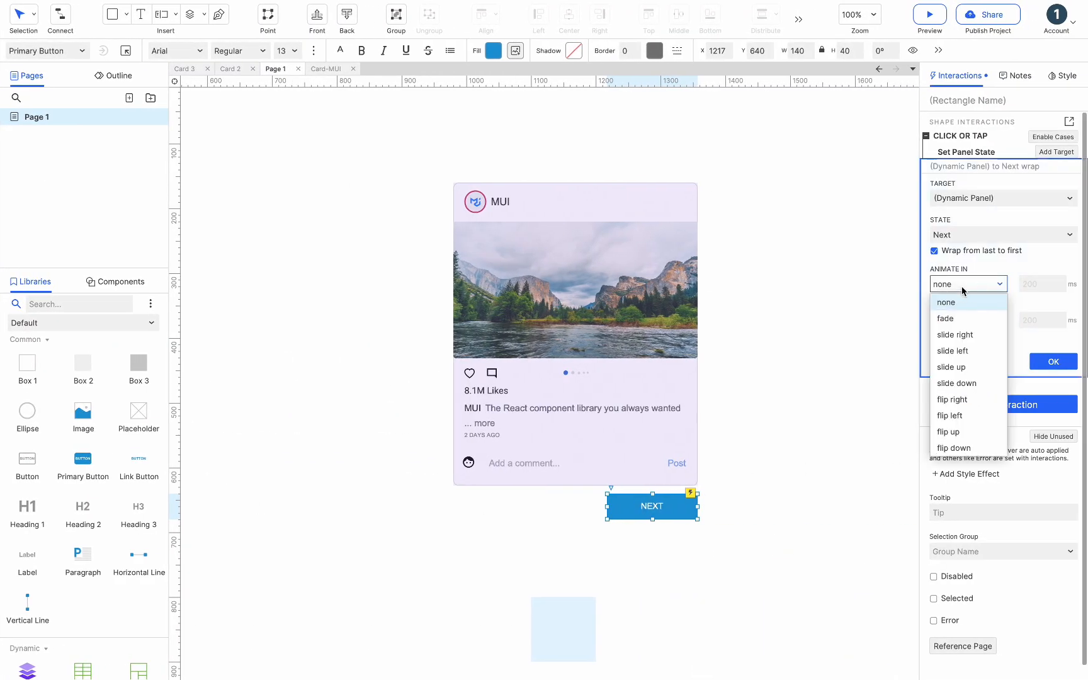
left_click(952, 351)
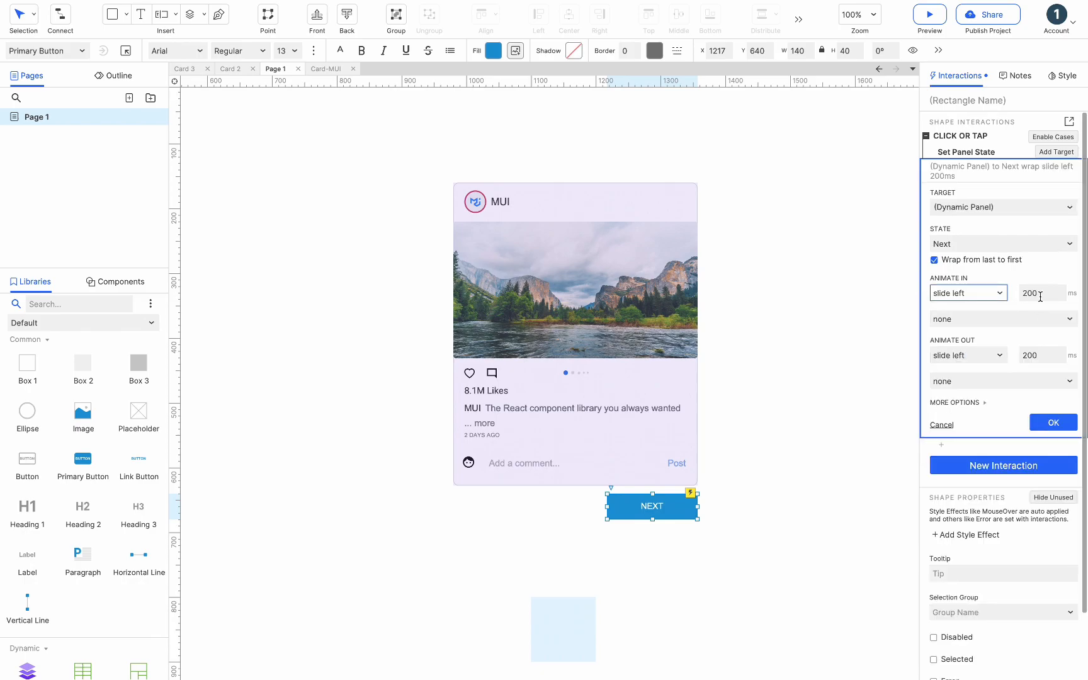
mouse_move(981, 401)
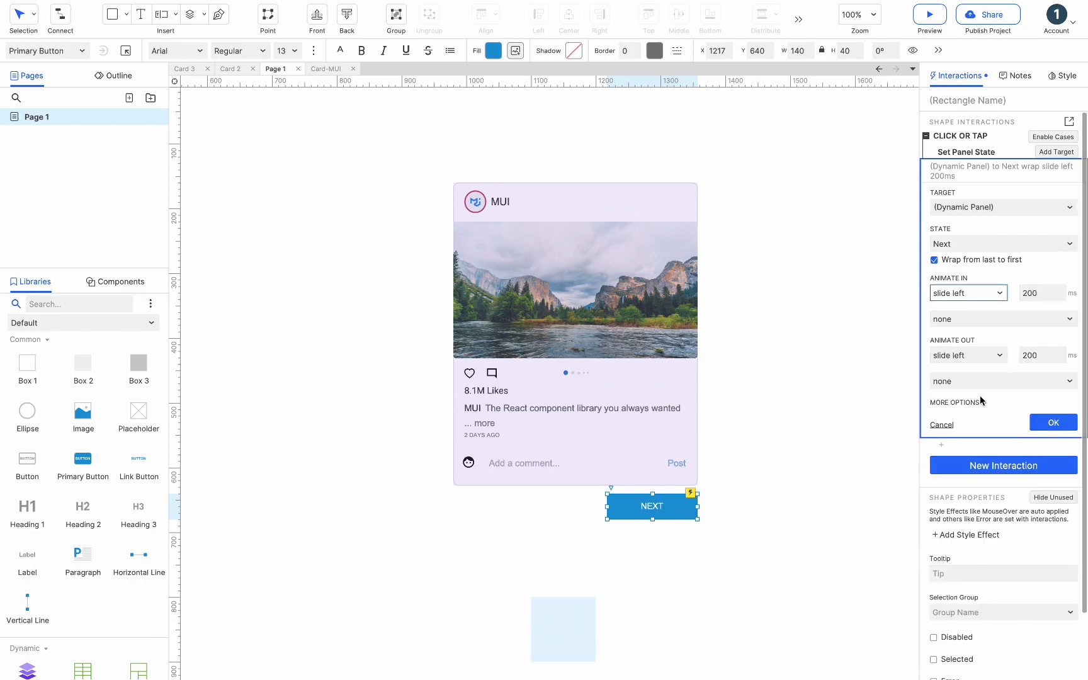
left_click(983, 395)
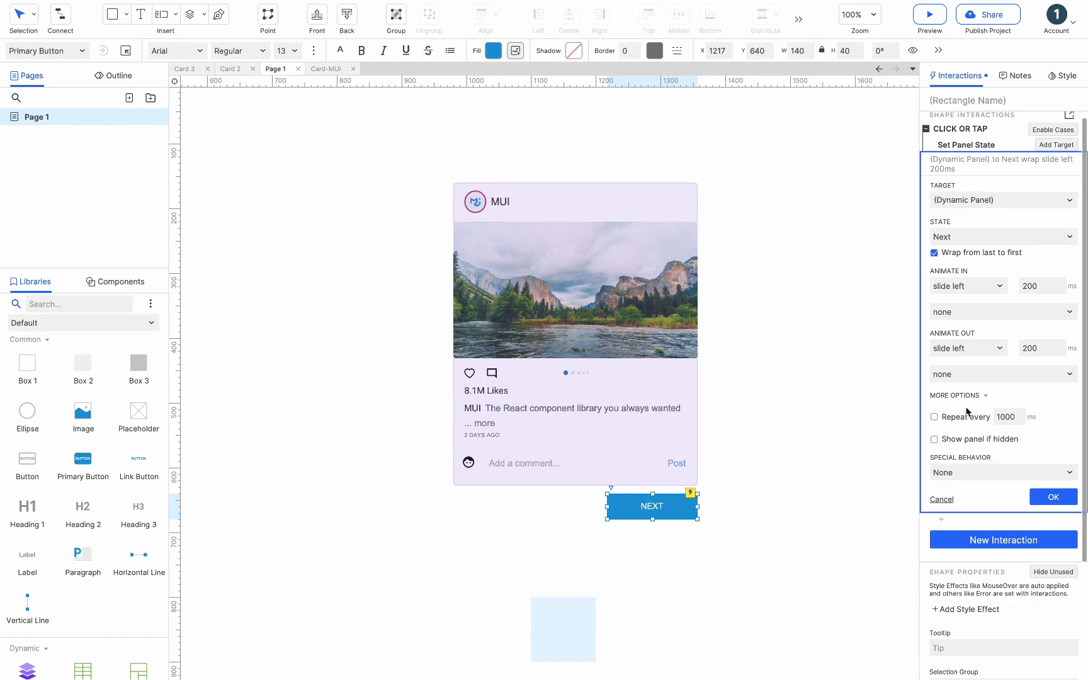
left_click(934, 416)
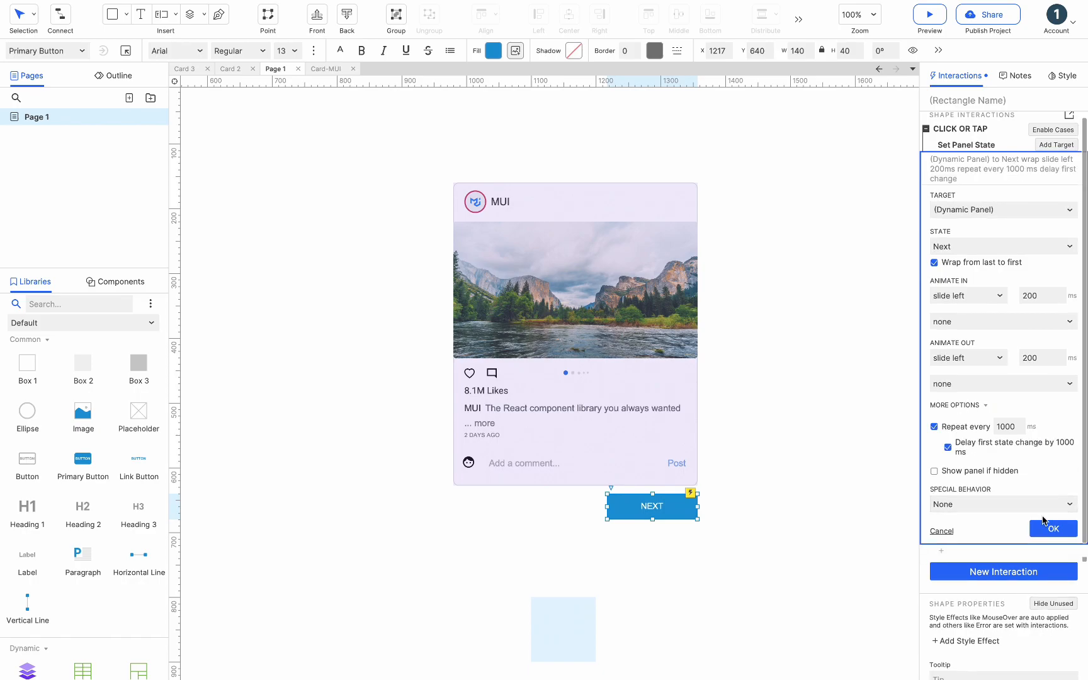
left_click(929, 14)
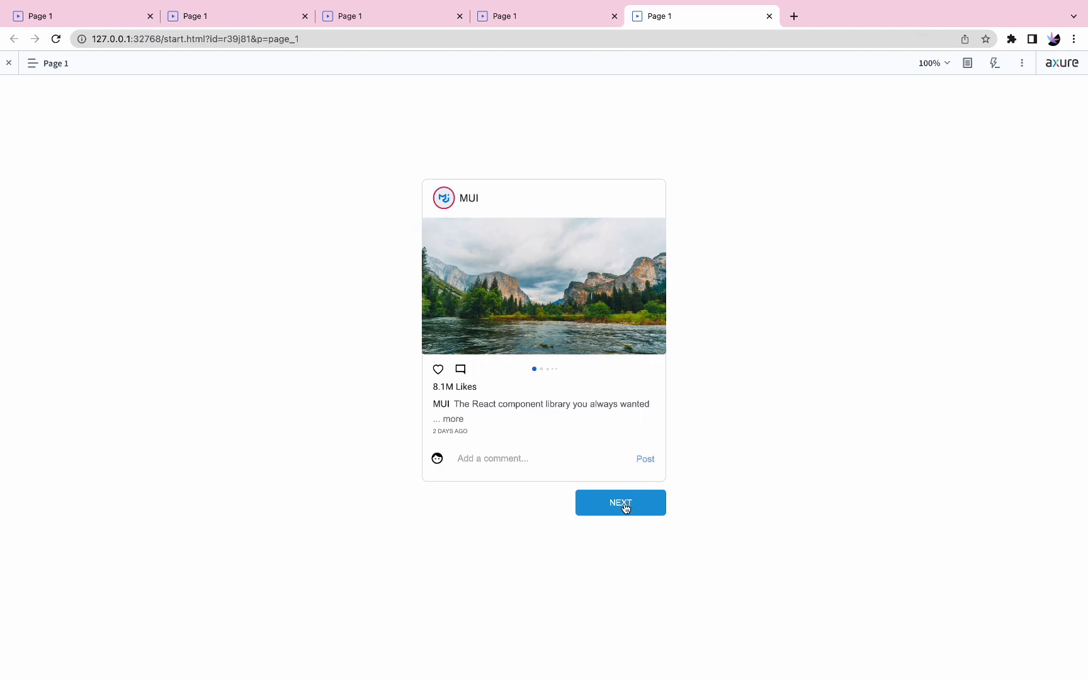
Step: Click NEXT three times in the preview to watch the cards slide left
left_click(619, 503)
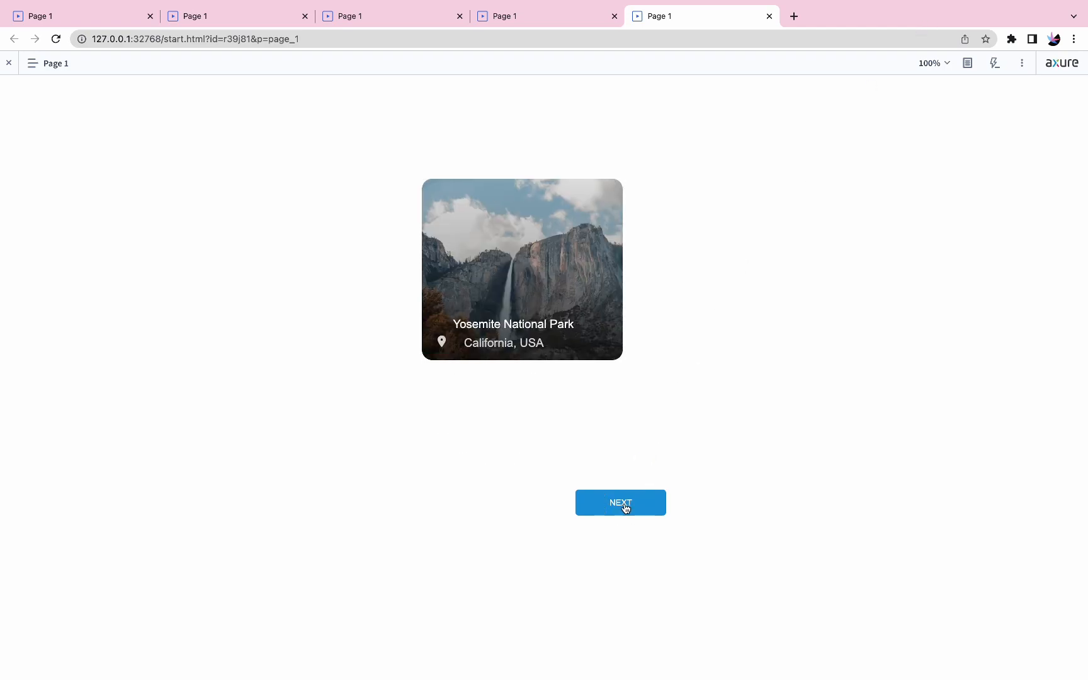
left_click(618, 502)
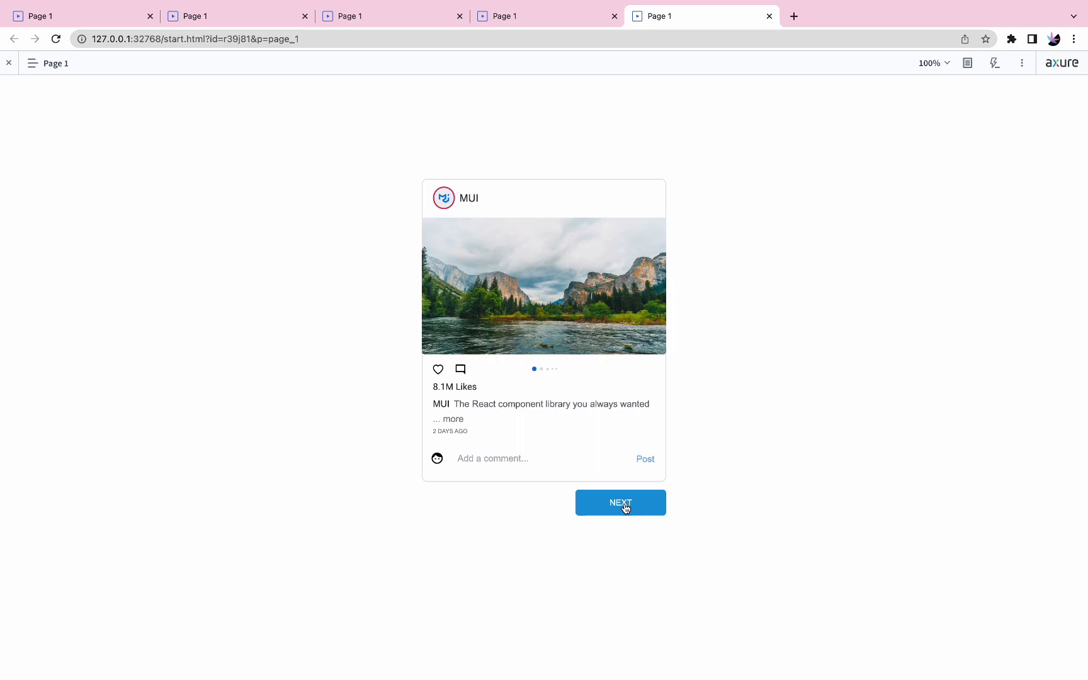
left_click(619, 503)
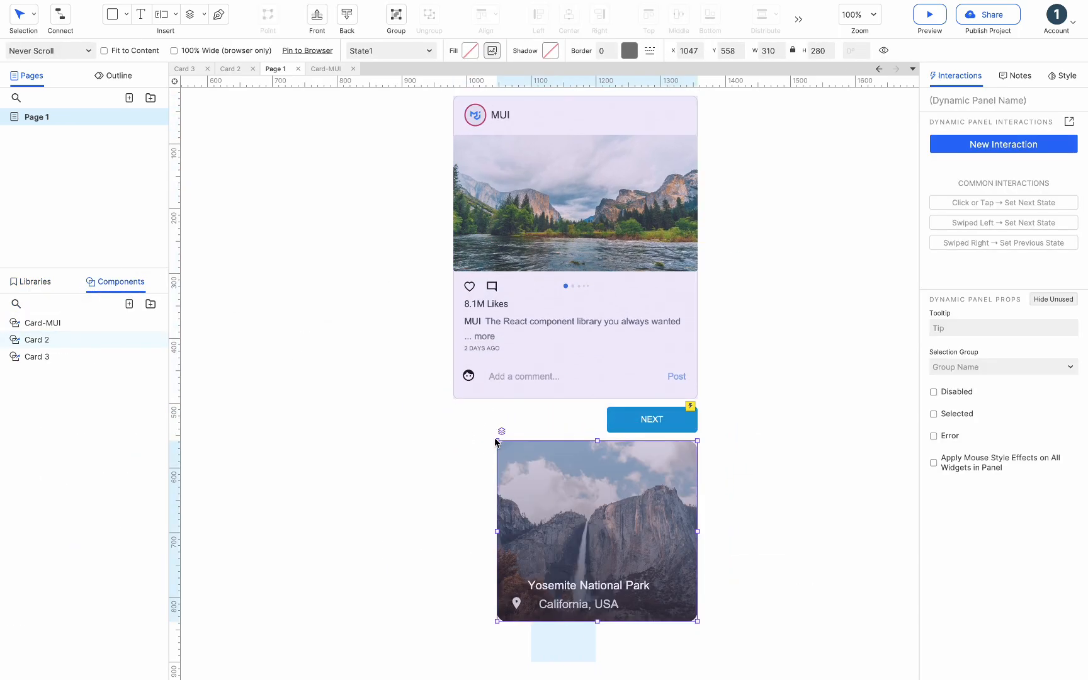
Step: Set the NEXT action's Special Behavior to Push / Pull widgets below, then preview
left_click(651, 419)
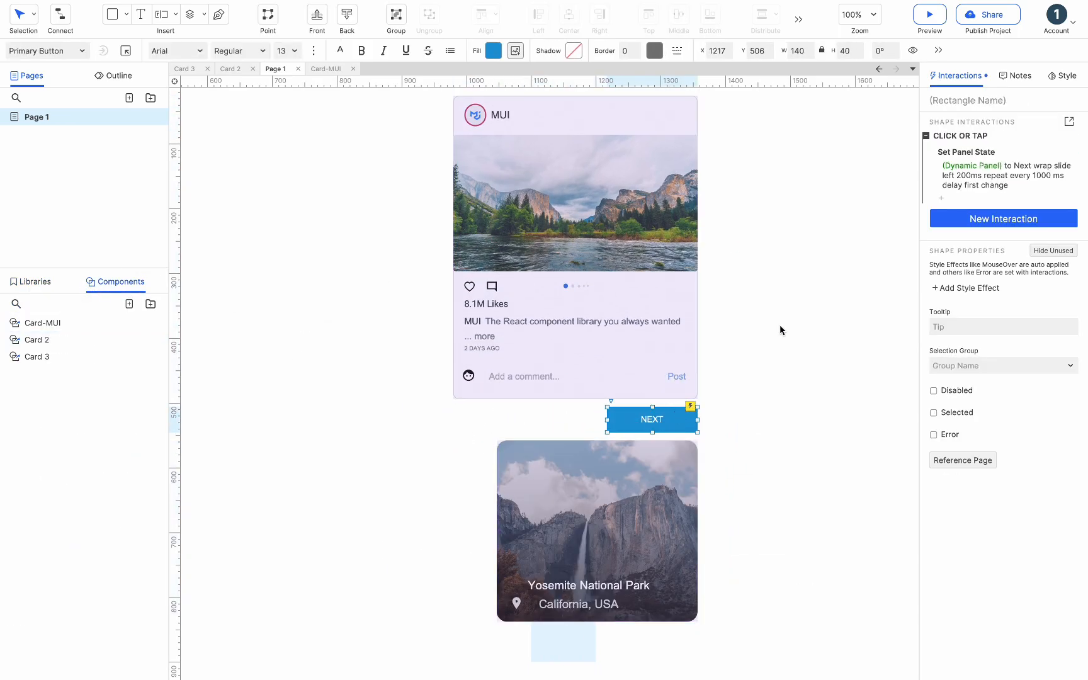
left_click(999, 175)
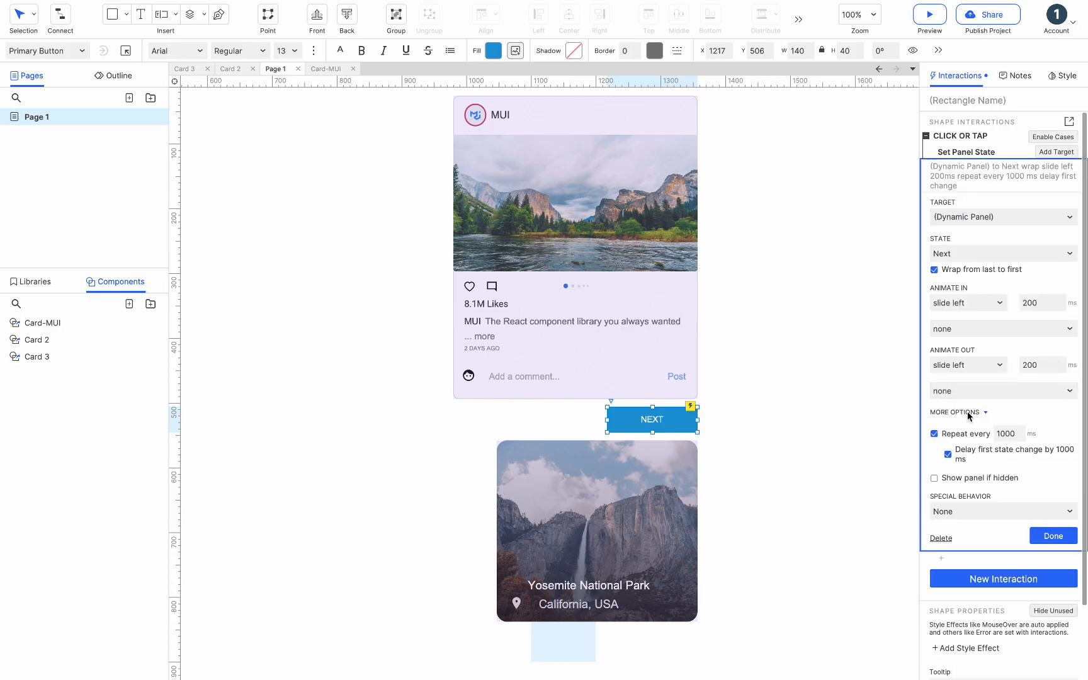
left_click(1001, 511)
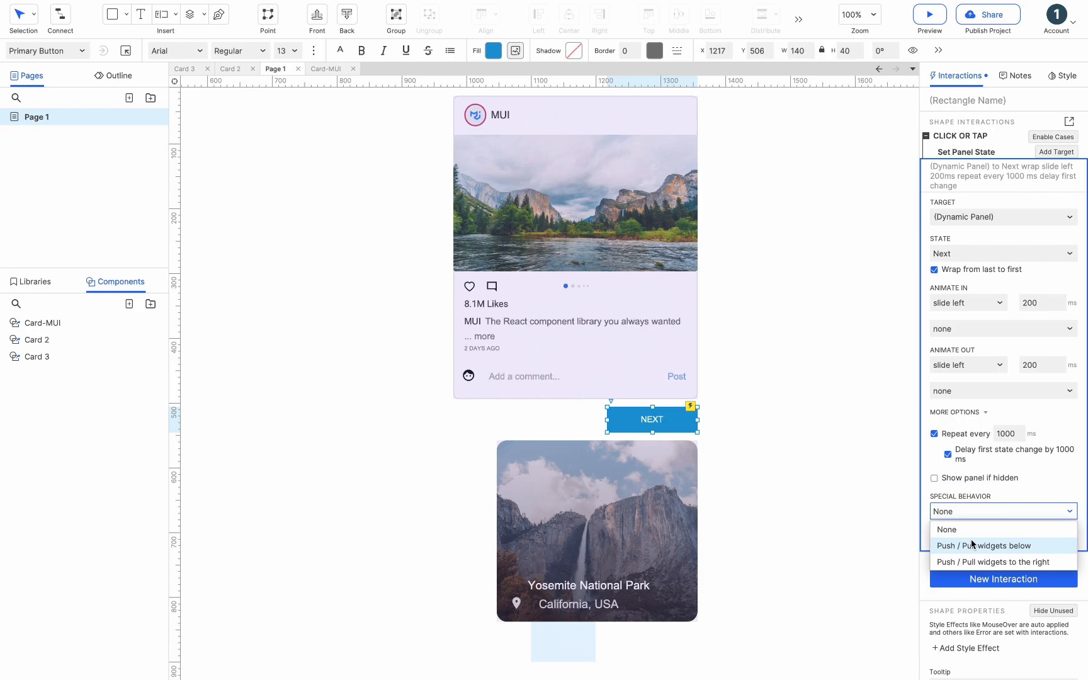
left_click(981, 545)
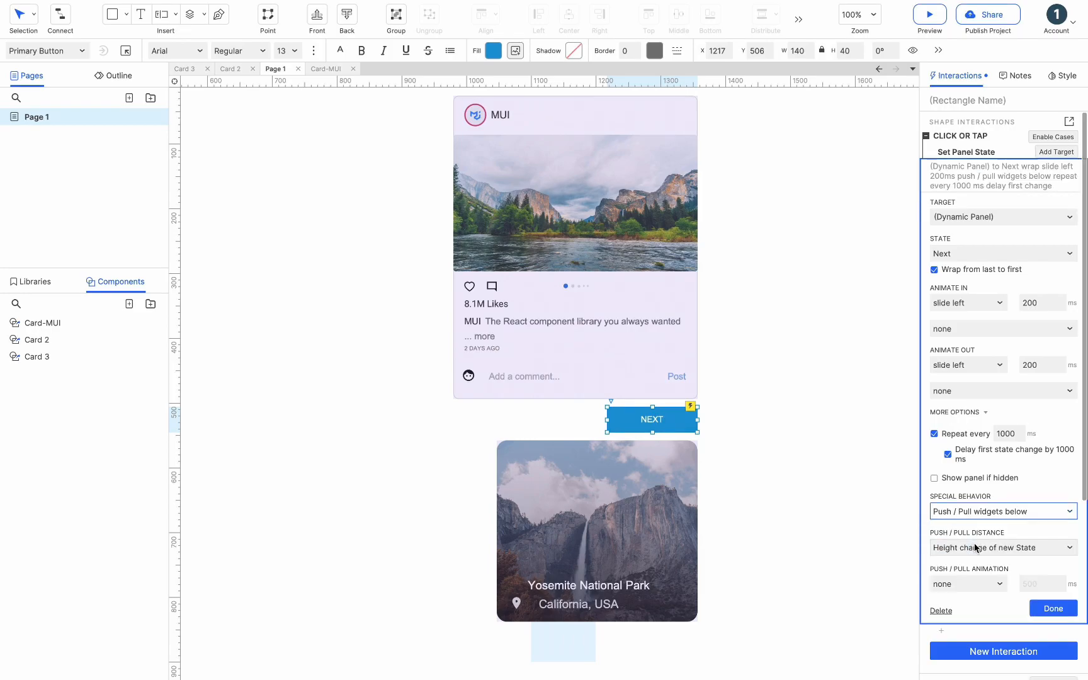
left_click(1051, 607)
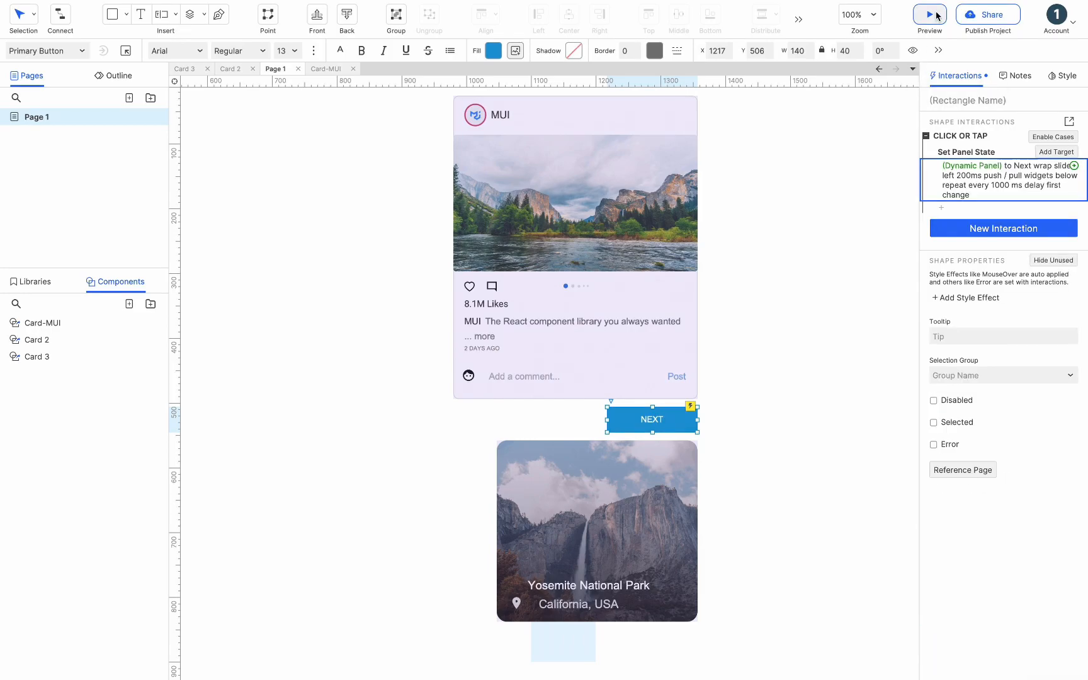
left_click(929, 13)
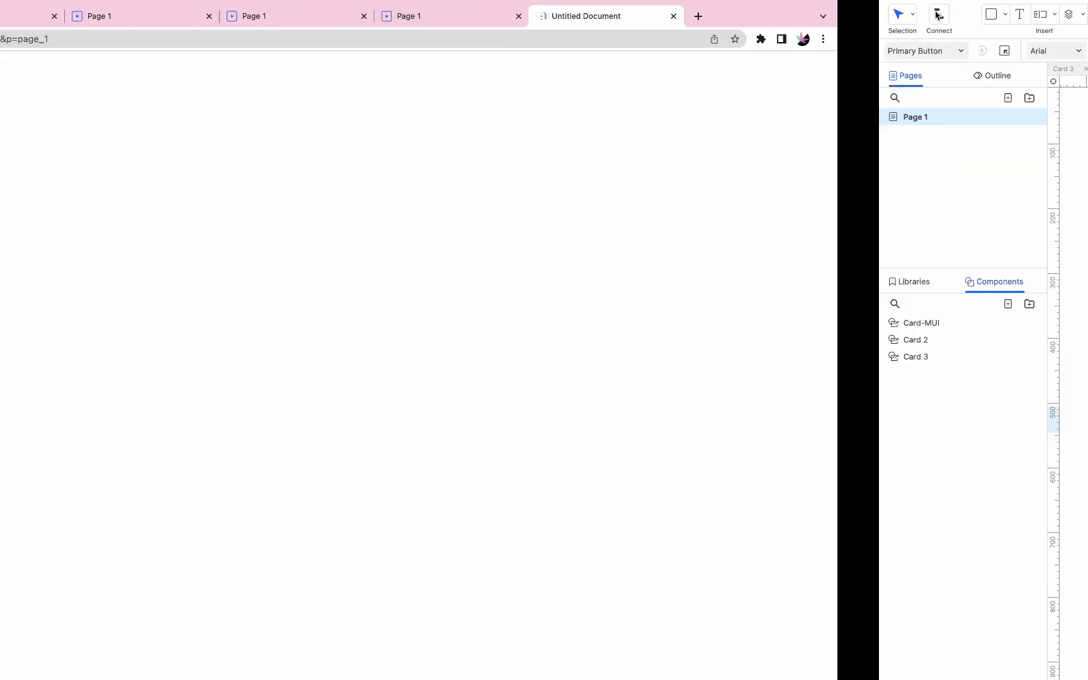